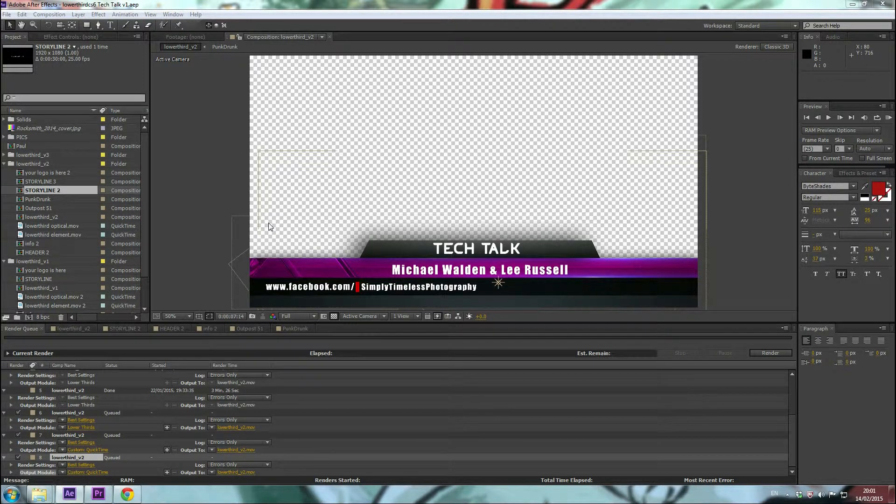
{"action": "mouse_move", "coordinate": [275, 225]}
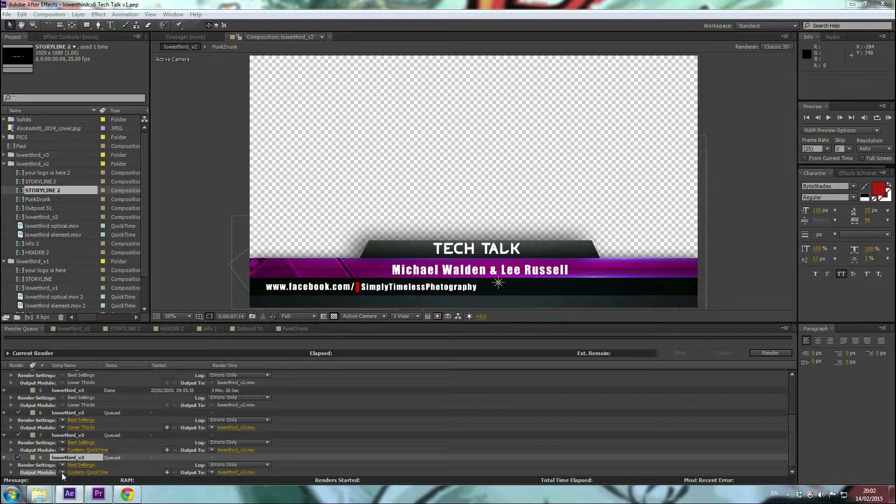
{"action": "mouse_move", "coordinate": [83, 478]}
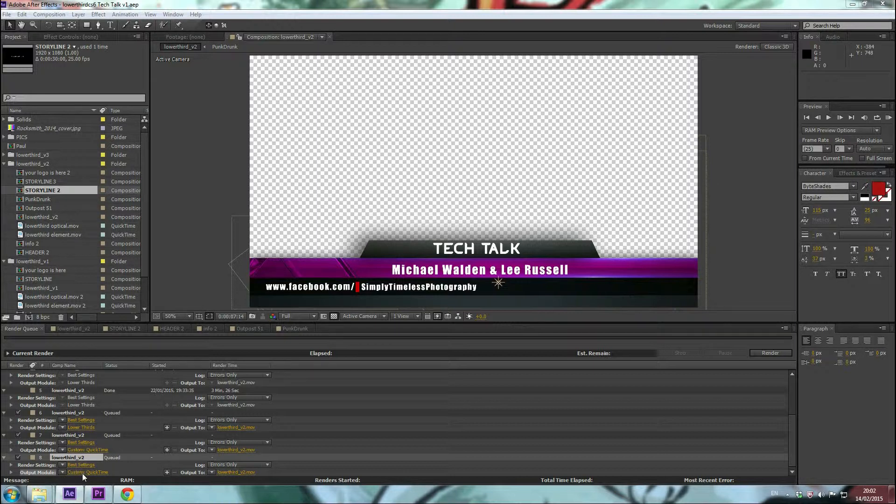
- Reach Make Template from the Render Queue's Output Module presets dropdown
{"action": "left_click", "coordinate": [88, 472]}
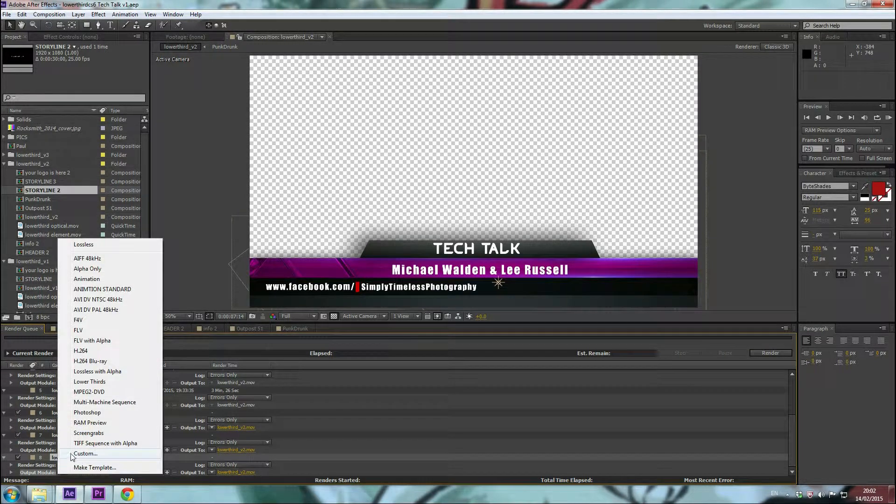
{"action": "mouse_move", "coordinate": [86, 279]}
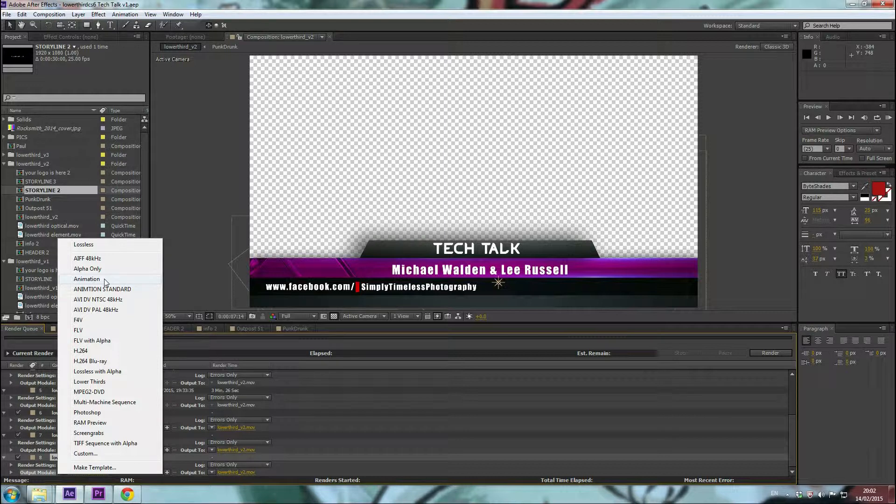
{"action": "mouse_move", "coordinate": [103, 381]}
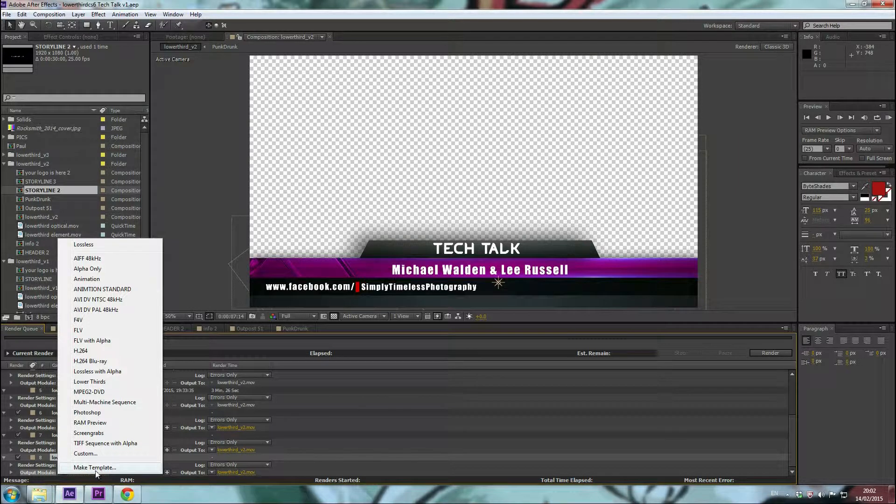
{"action": "left_click", "coordinate": [95, 468]}
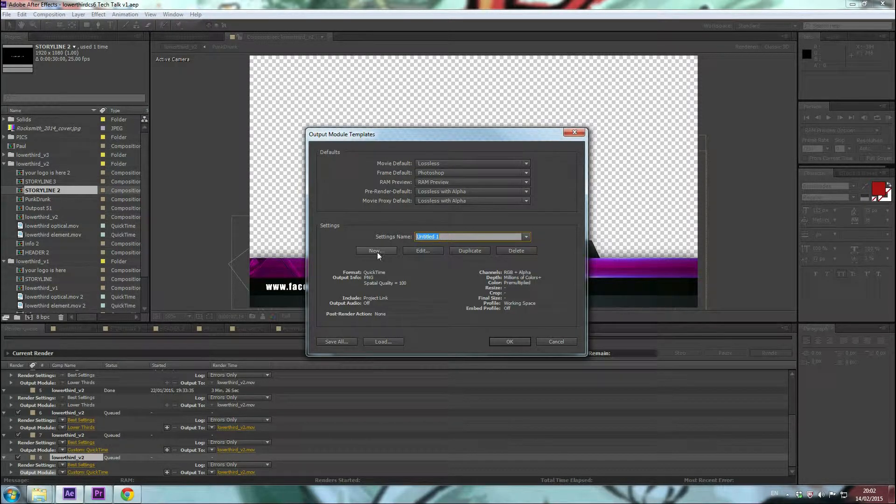
- Create a new untitled template and drop down its Format list
{"action": "left_click", "coordinate": [375, 250]}
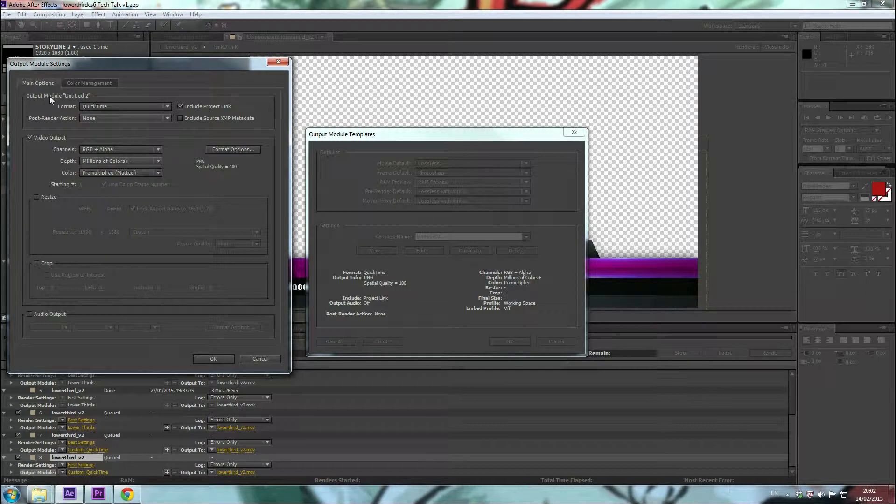
{"action": "left_click", "coordinate": [124, 106]}
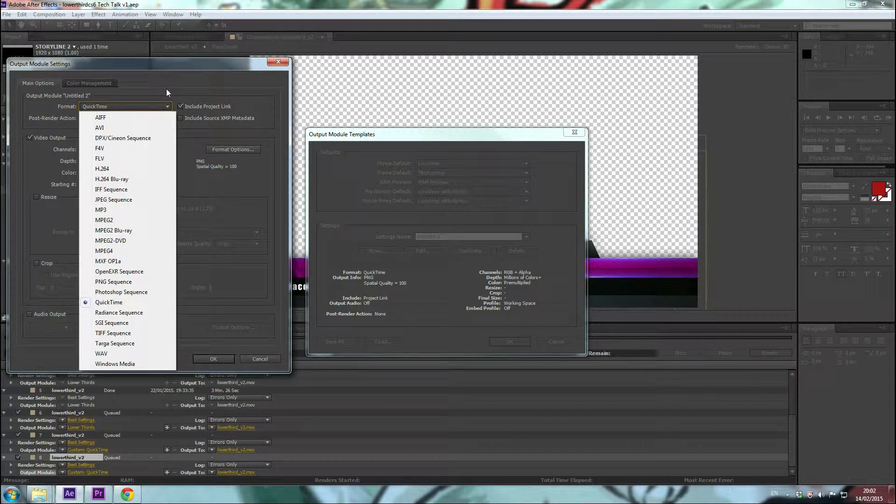
{"action": "mouse_move", "coordinate": [156, 141]}
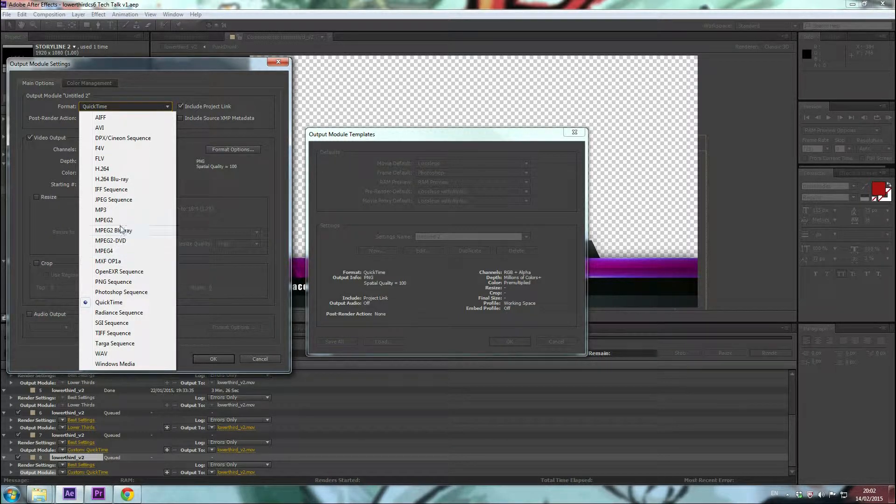
- Keep QuickTime as the format and go into its Format Options
{"action": "left_click", "coordinate": [109, 301]}
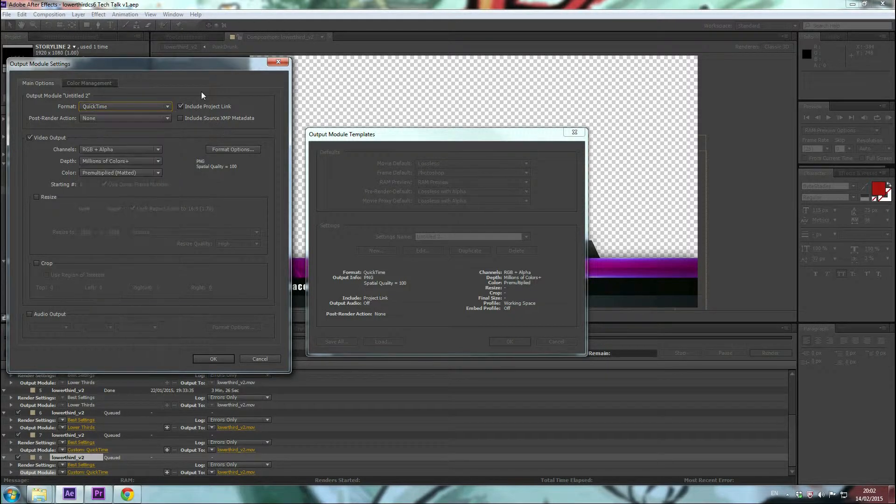
{"action": "left_click", "coordinate": [233, 149]}
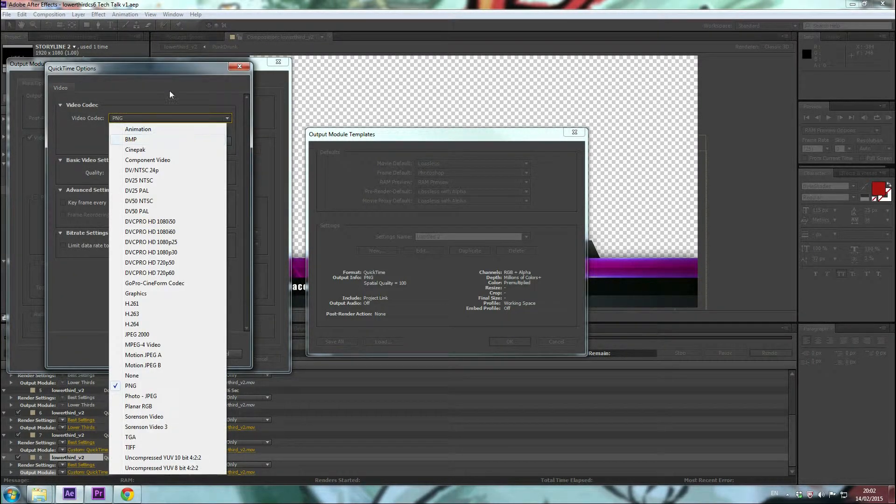
- Choose PNG as the QuickTime video codec at quality 100 and confirm
{"action": "left_click", "coordinate": [130, 386]}
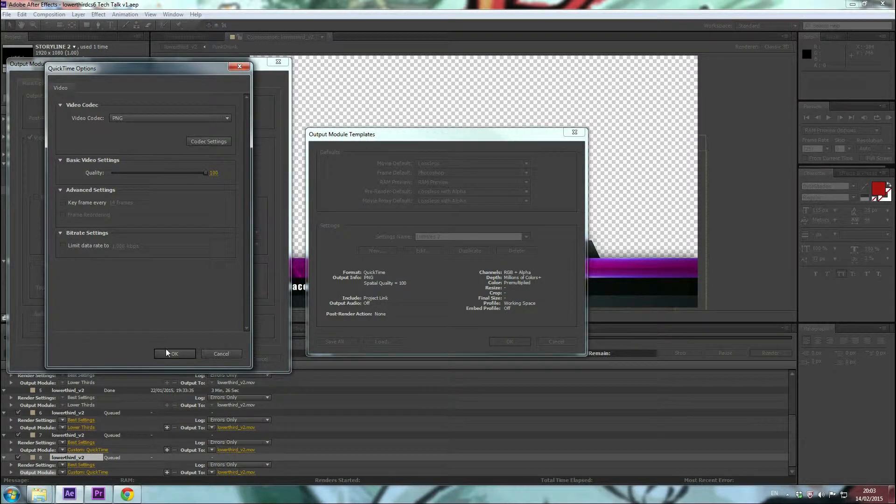
{"action": "left_click", "coordinate": [174, 353]}
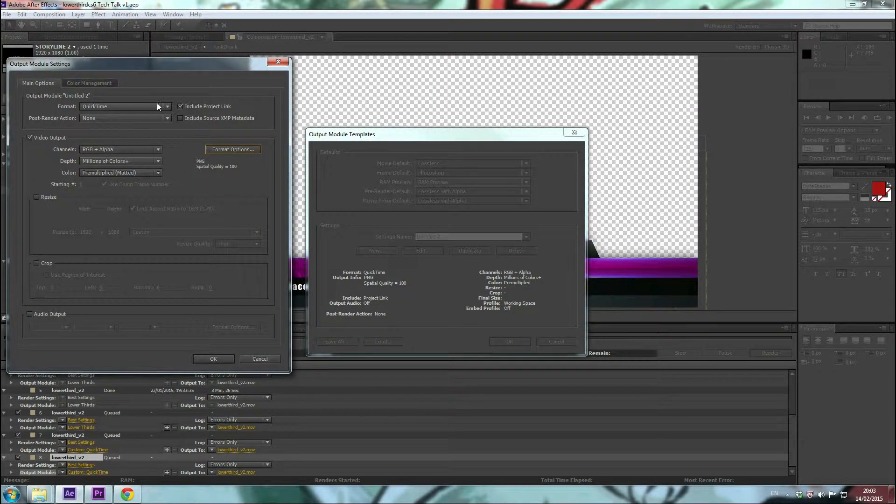
{"action": "left_click", "coordinate": [89, 83]}
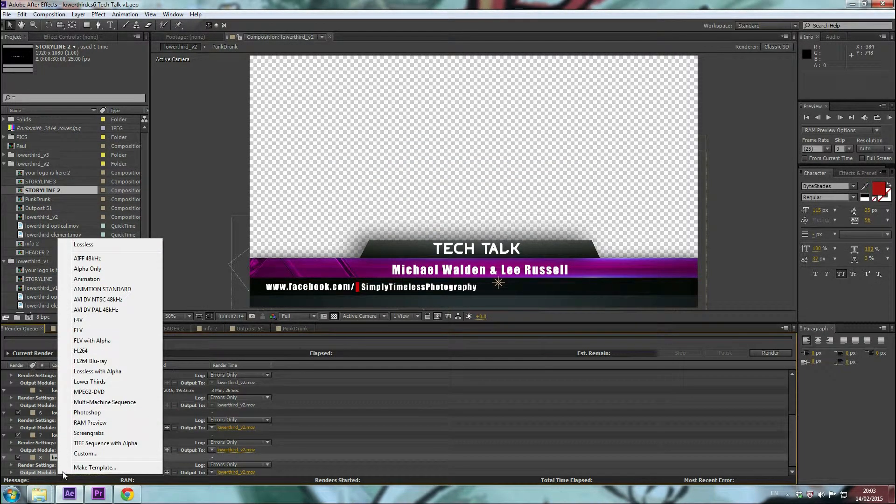
{"action": "mouse_move", "coordinate": [452, 269]}
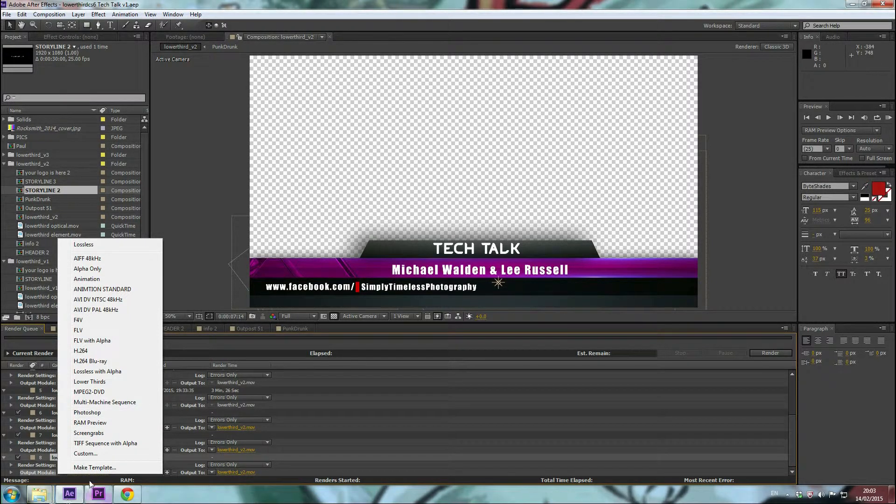
{"action": "left_click", "coordinate": [85, 454]}
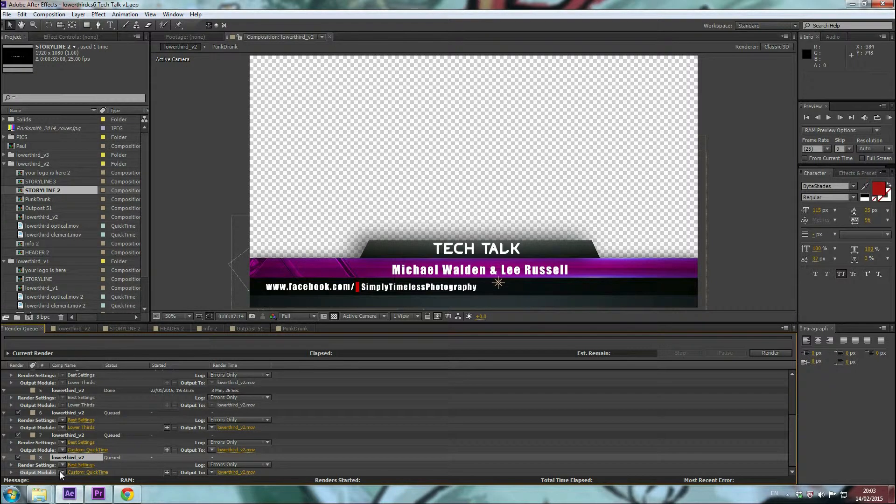
{"action": "left_click", "coordinate": [87, 473]}
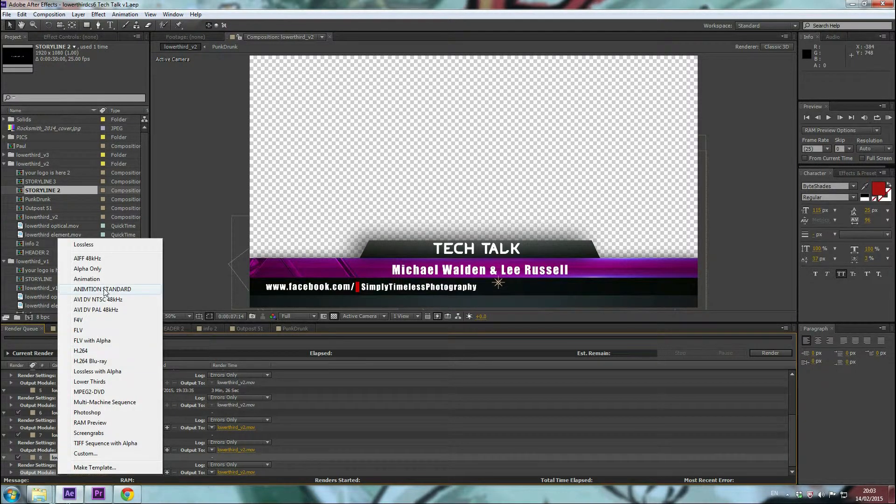